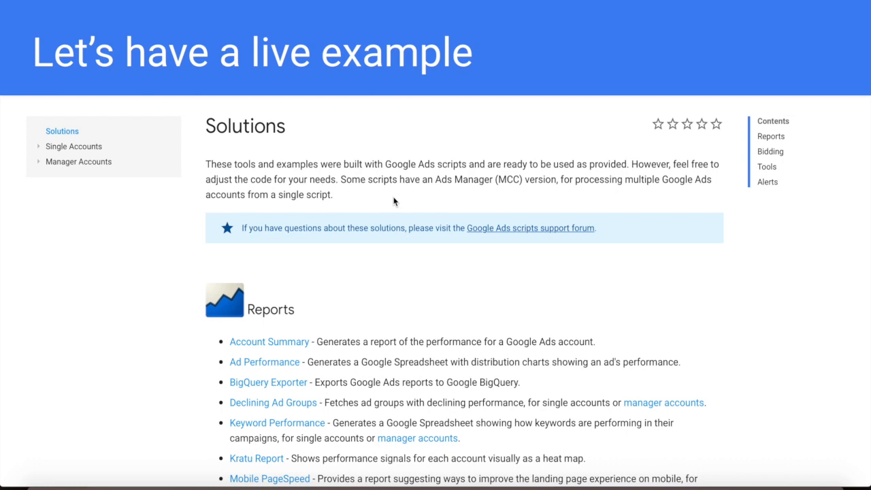
Step: Reach the Account Summary report's page in the Google Ads Scripts documentation
scroll(down, 3)
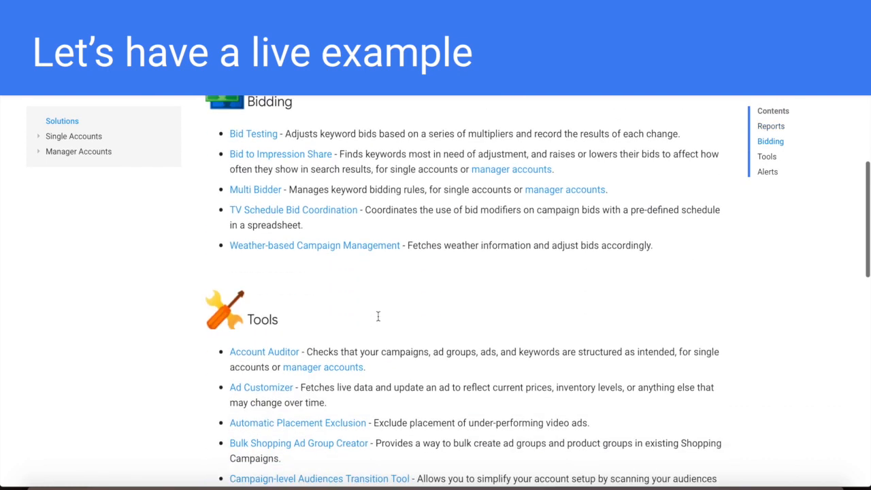
scroll(down, 3)
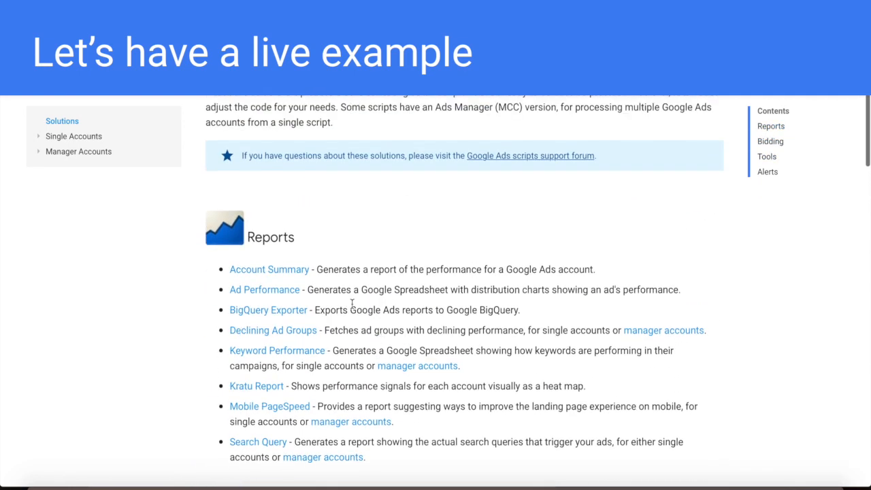
mouse_move(308, 278)
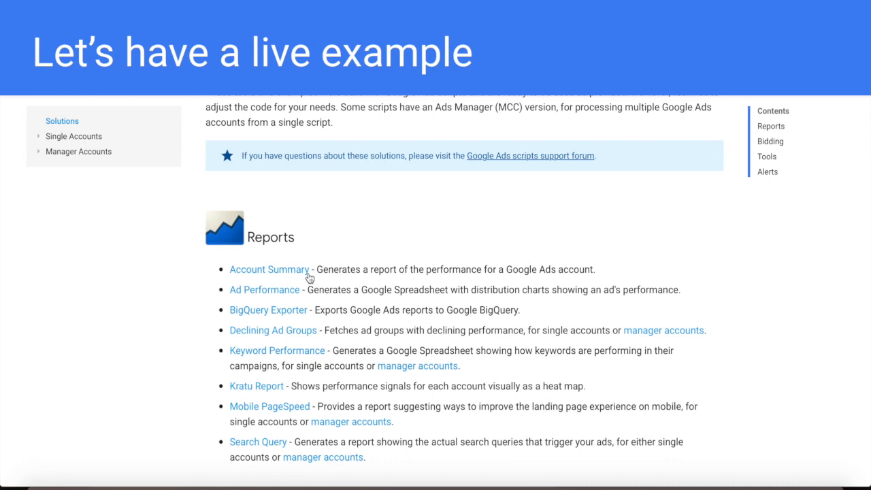
click(270, 269)
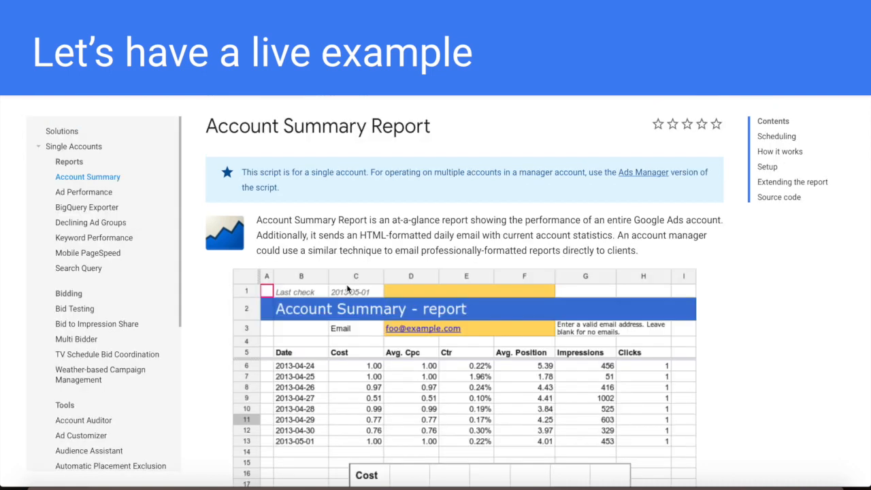
Step: Follow the 'template spreadsheet' link in the report's Setup section
scroll(down, 3)
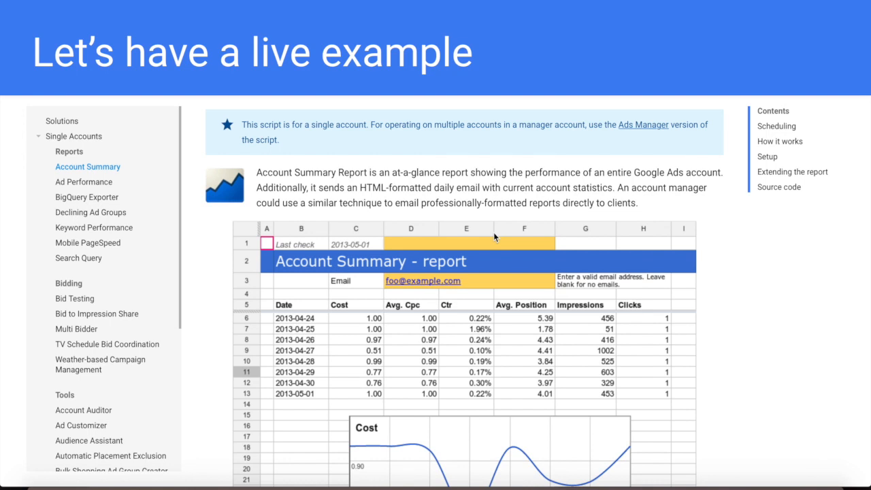
scroll(down, 3)
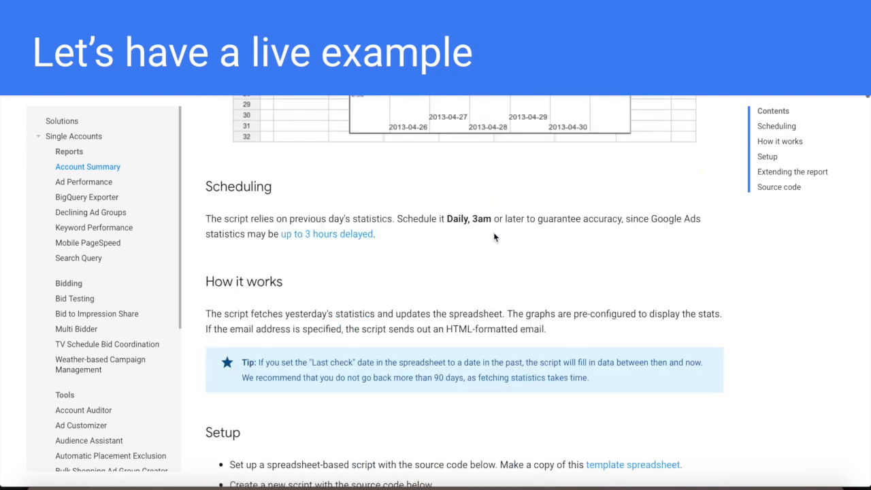
scroll(down, 3)
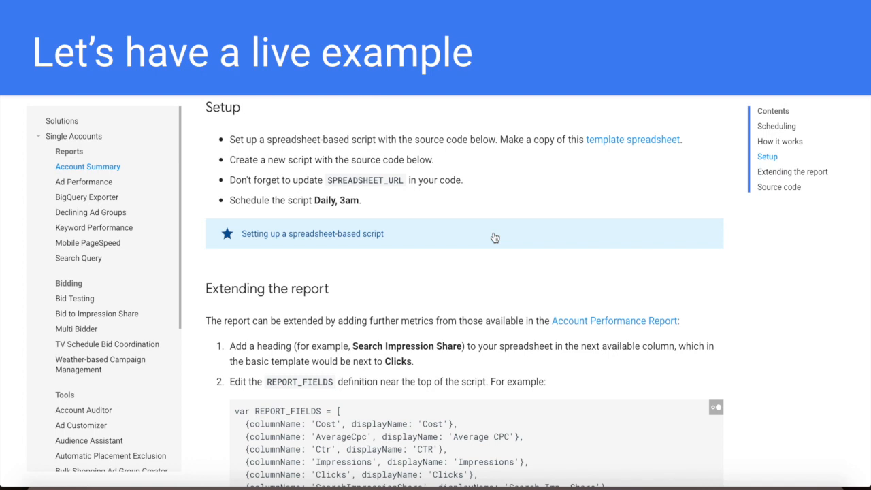
scroll(down, 3)
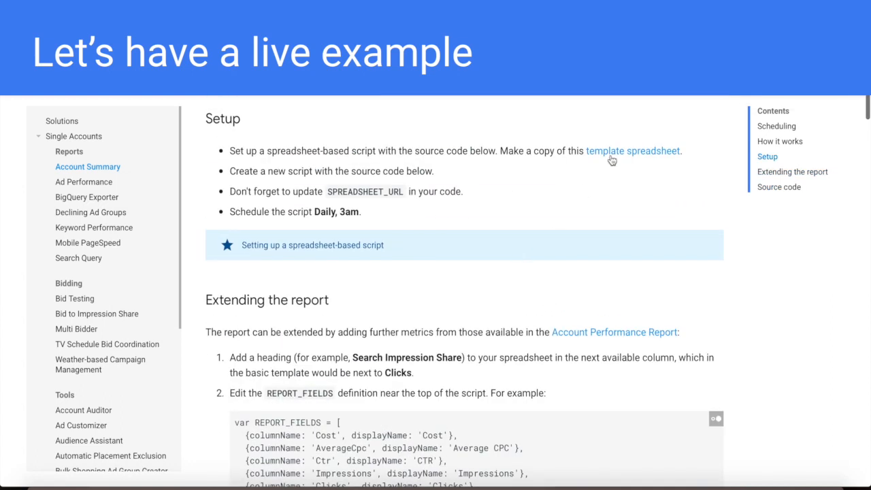
double_click(632, 150)
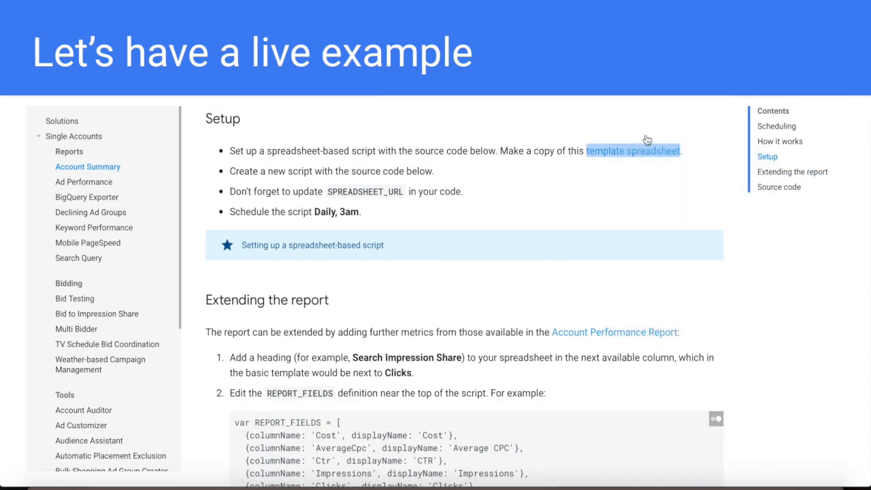
click(631, 150)
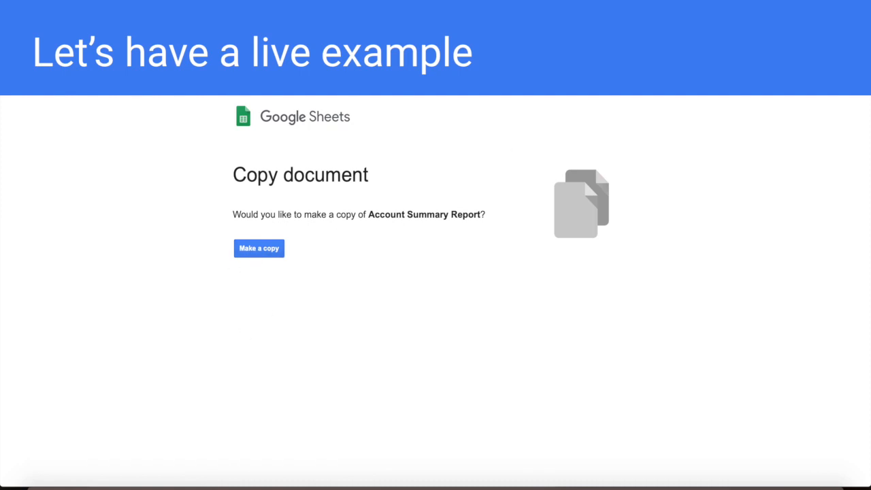
Step: Make a copy of the Account Summary Report template and inspect its empty Report sheet
click(258, 248)
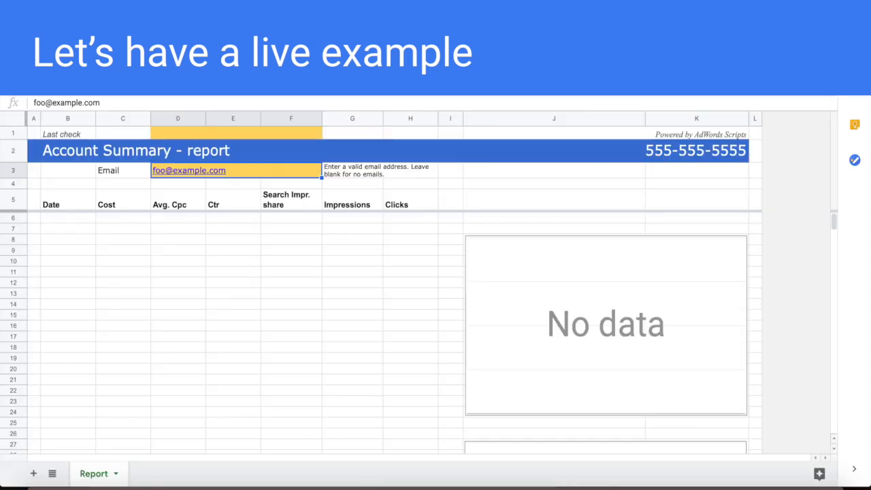
click(291, 281)
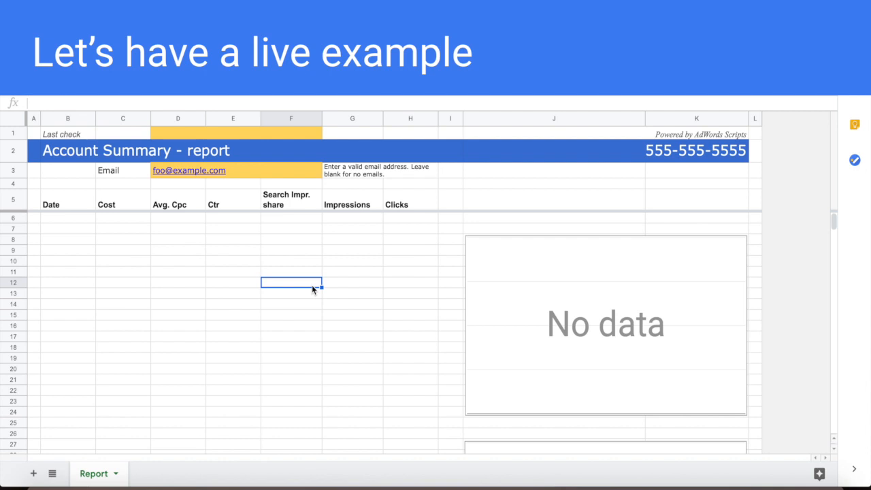
mouse_move(343, 266)
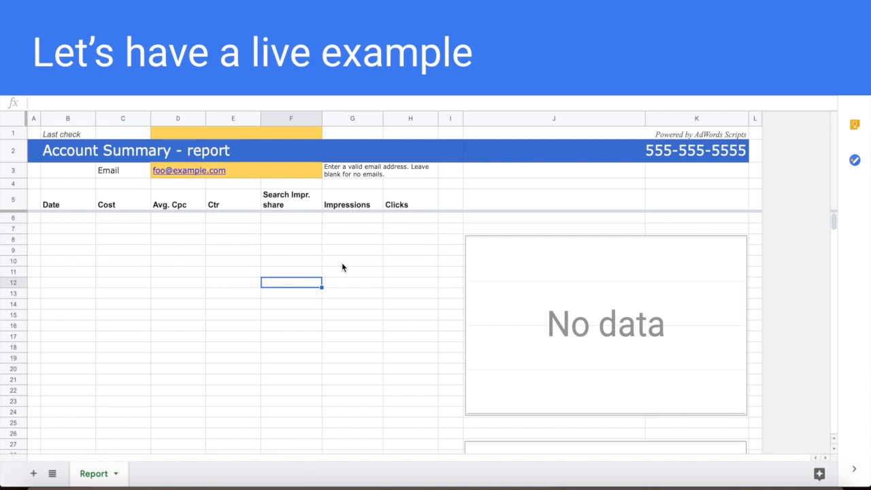
mouse_move(373, 240)
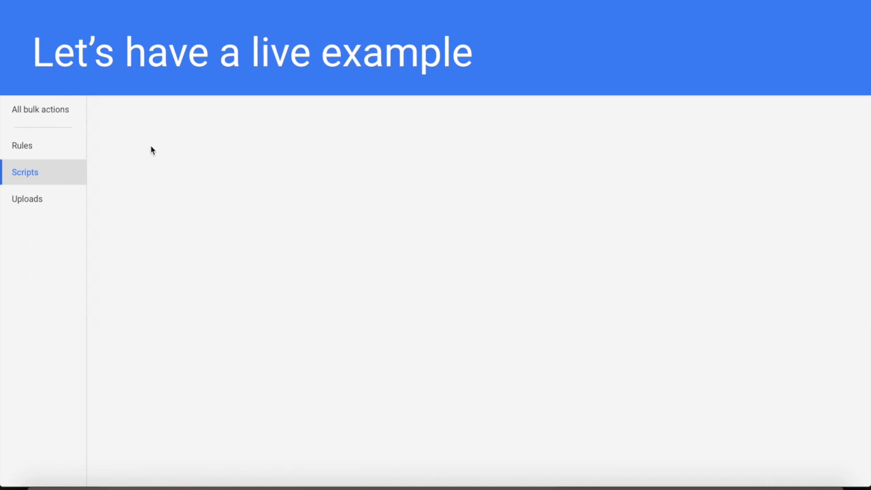
mouse_move(181, 147)
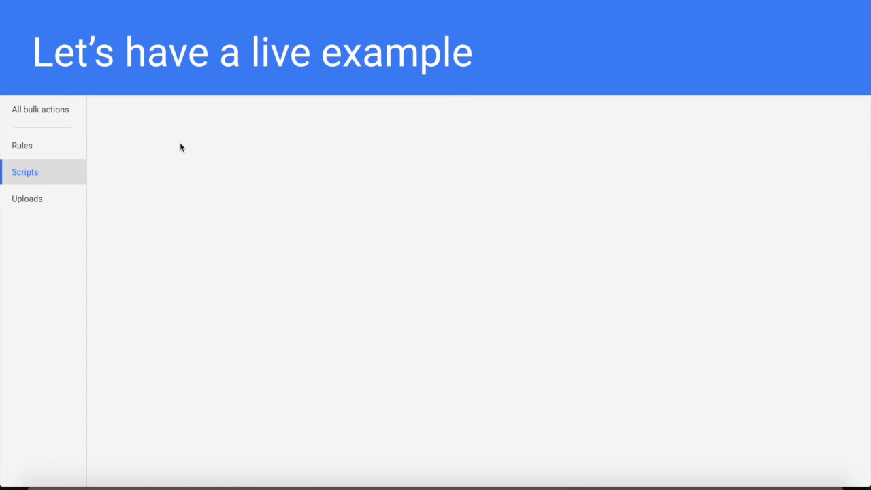
mouse_move(160, 138)
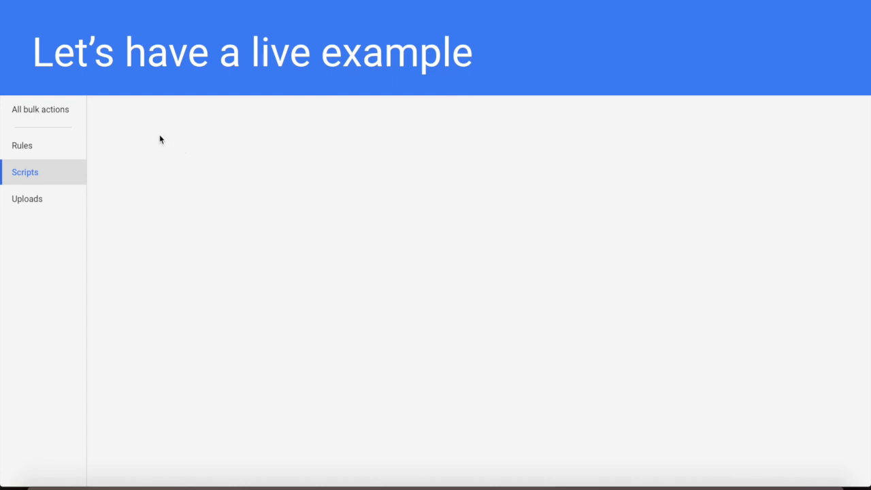
Step: Create a new Google Ads script to hold the Account Summary source code
click(25, 171)
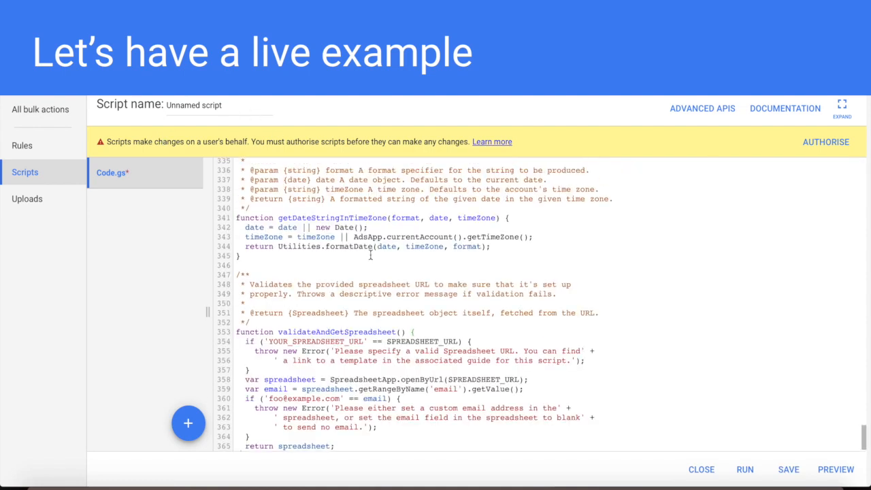
Step: Save the unnamed script now containing the report spreadsheet URL
scroll(up, 3)
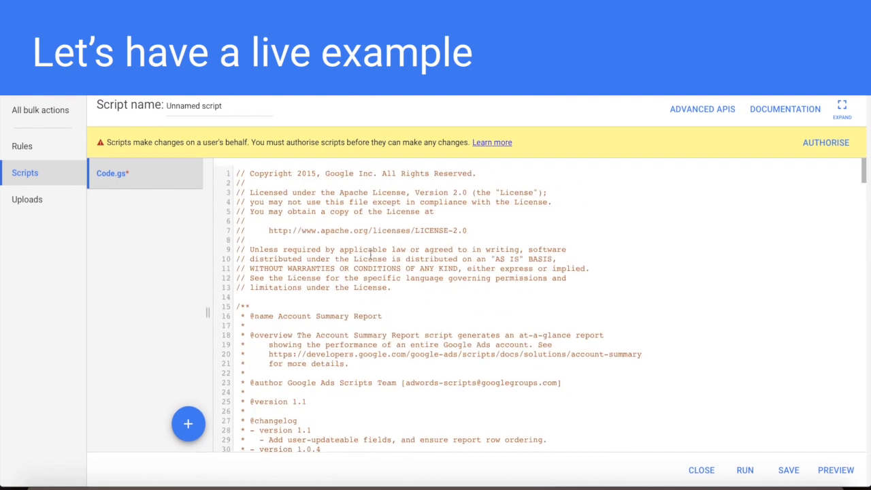
scroll(down, 3)
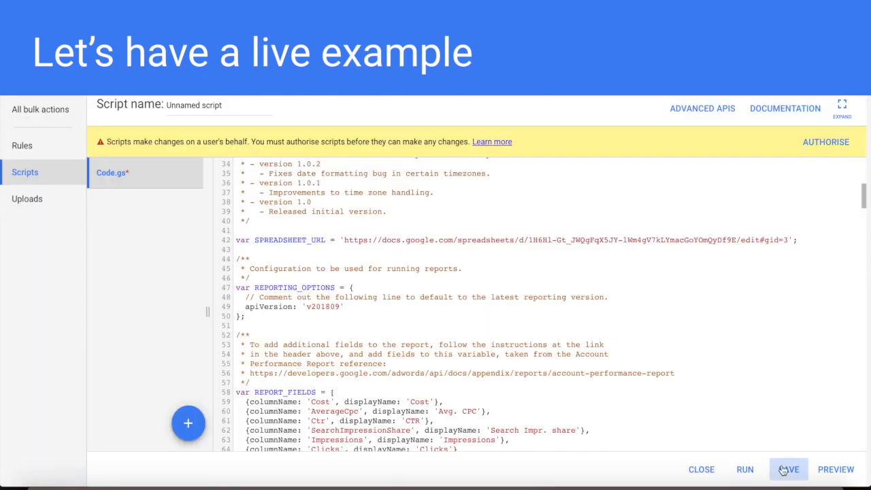
click(787, 468)
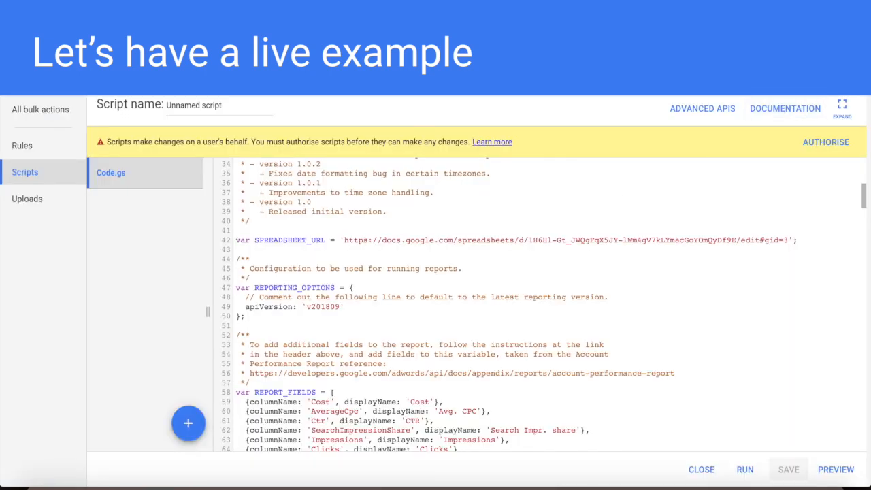
mouse_move(727, 152)
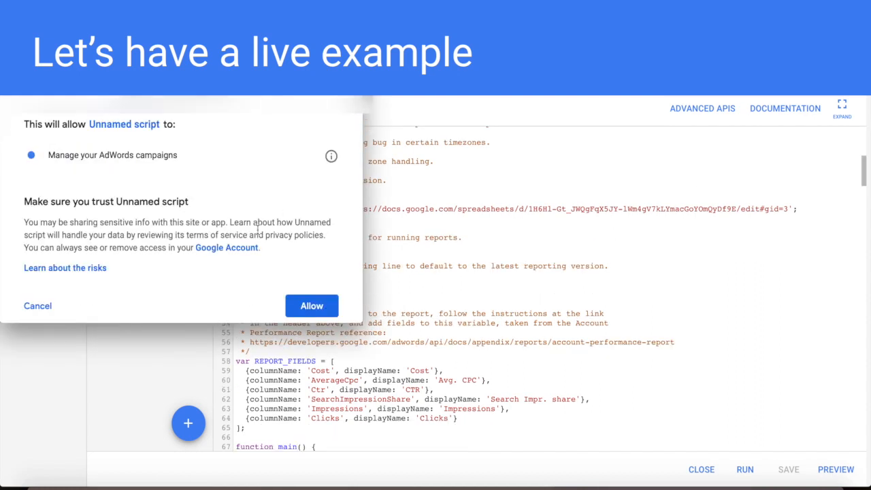
mouse_move(243, 185)
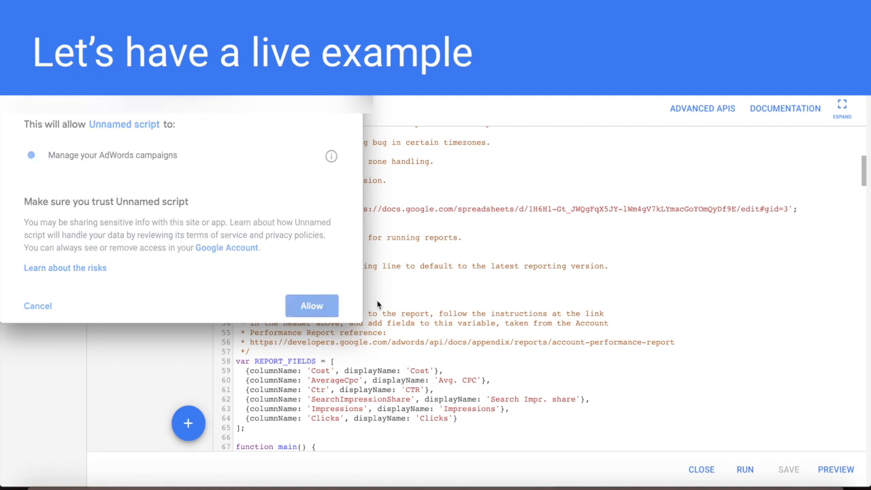
mouse_move(448, 329)
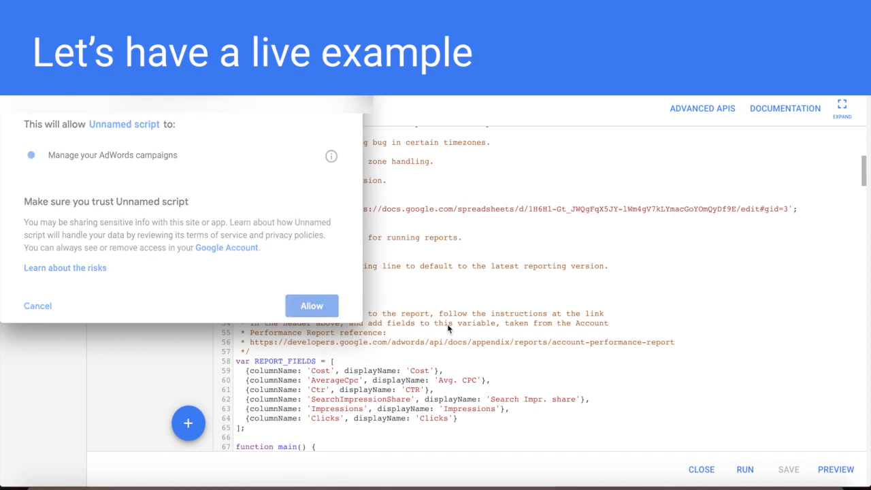
Step: Allow the script to manage AdWords campaigns and start a preview run
click(310, 305)
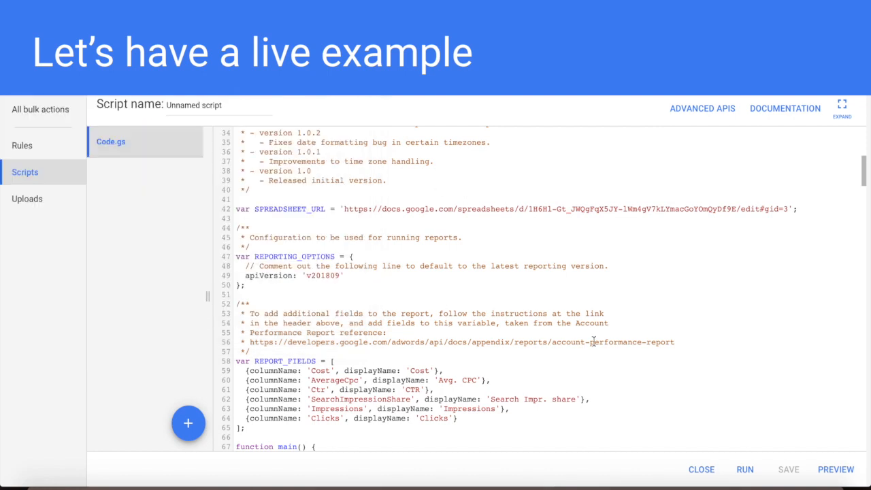
scroll(up, 3)
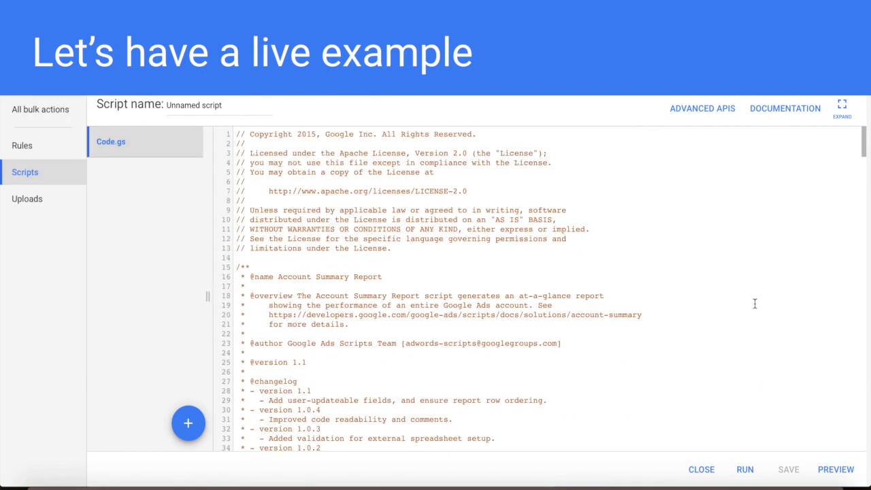
click(836, 469)
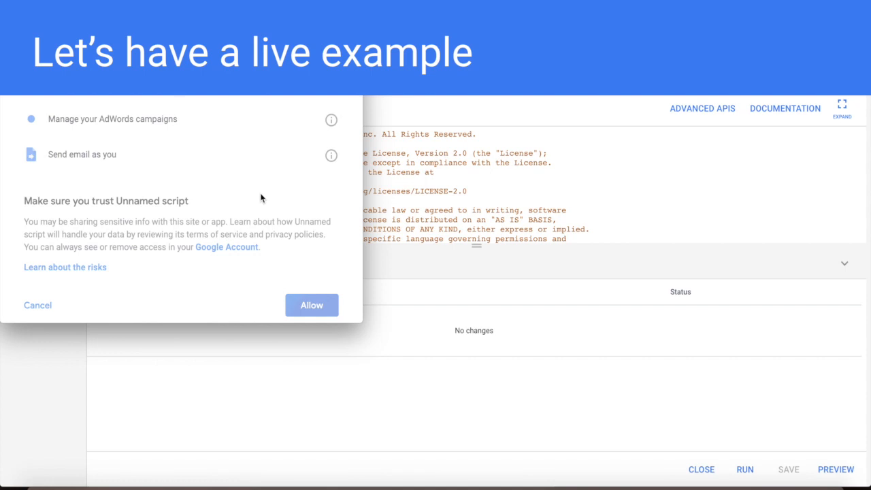
Step: Grant the email permission, preview the script again and follow the spreadsheet link in its log
click(310, 305)
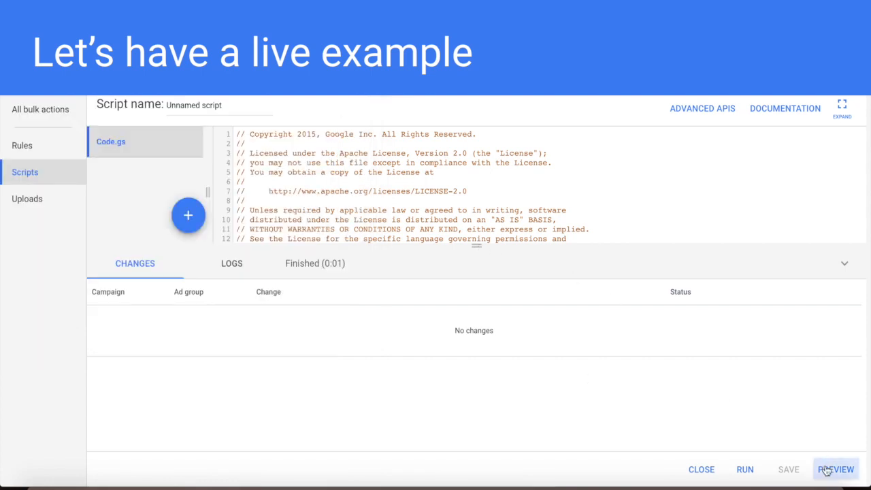
click(841, 470)
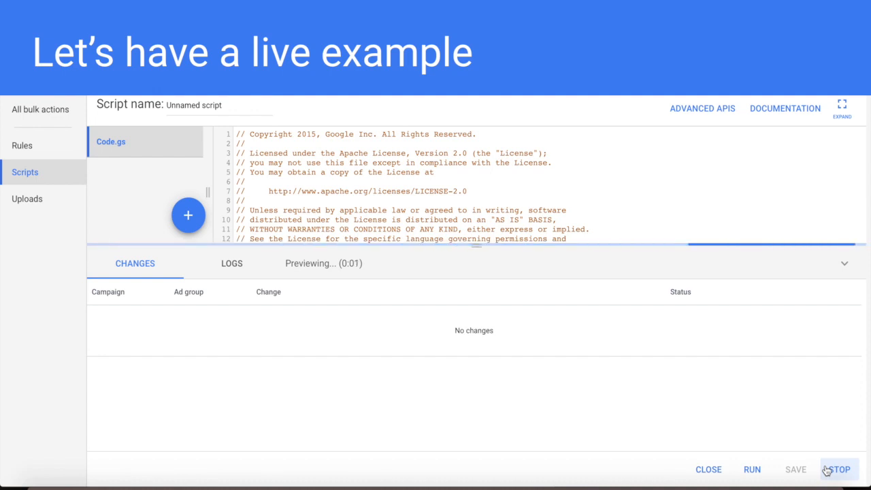
click(231, 264)
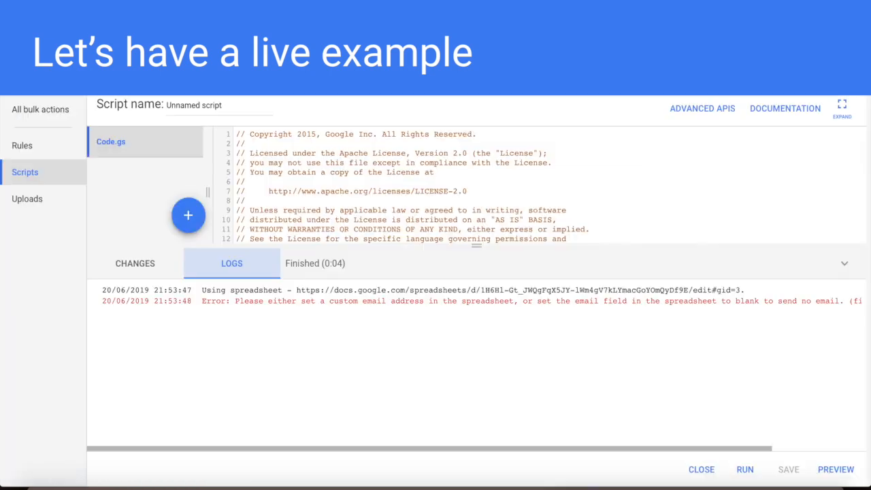
click(835, 467)
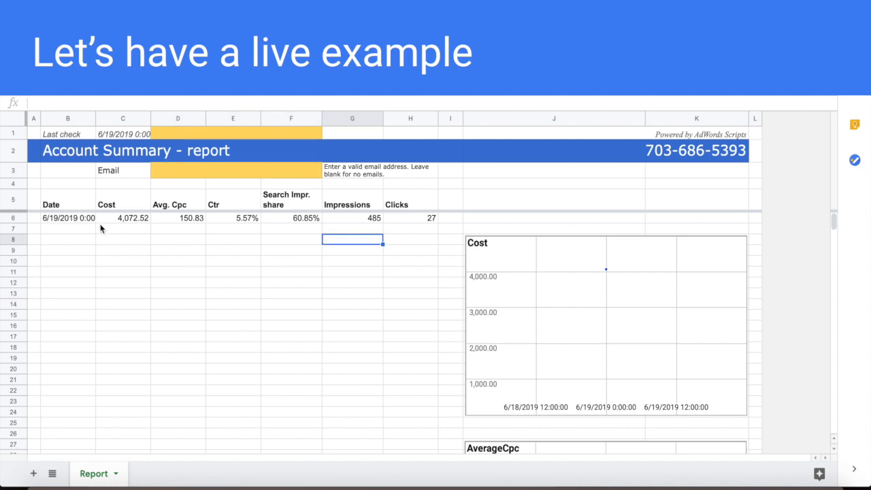
Step: Set the report's Last check date in C1 to 5/19/2019 0:00:00
click(68, 218)
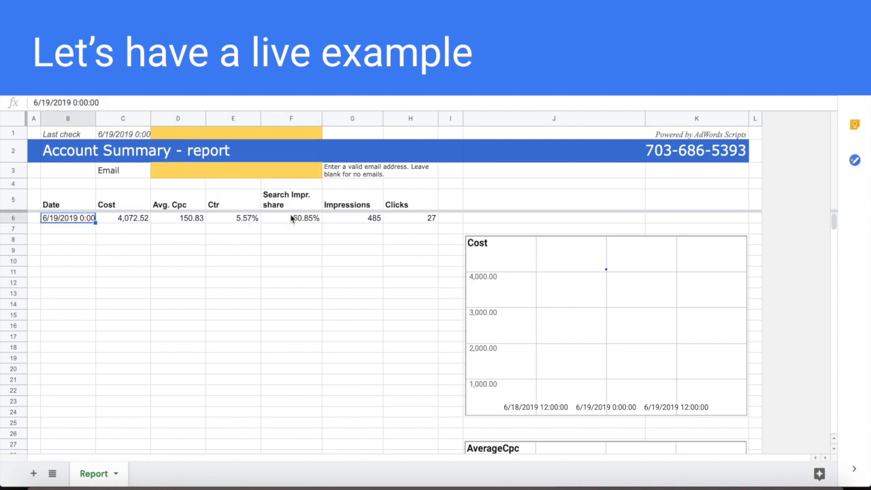
click(233, 217)
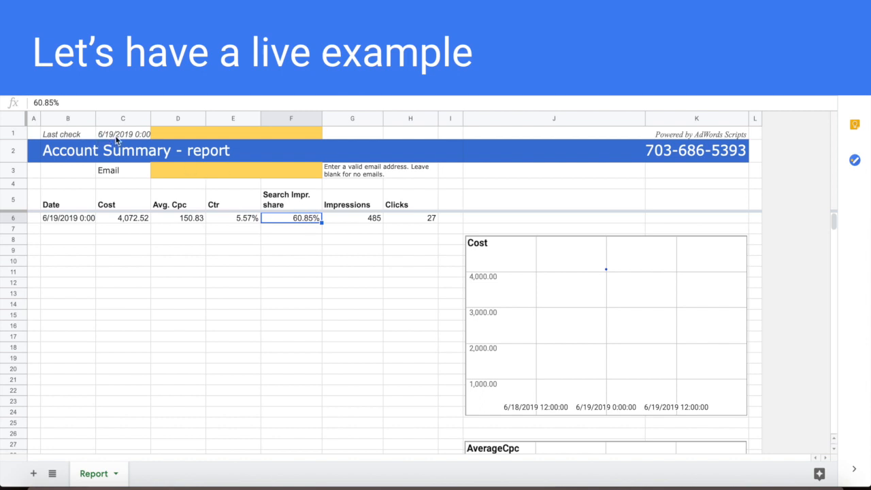
click(123, 133)
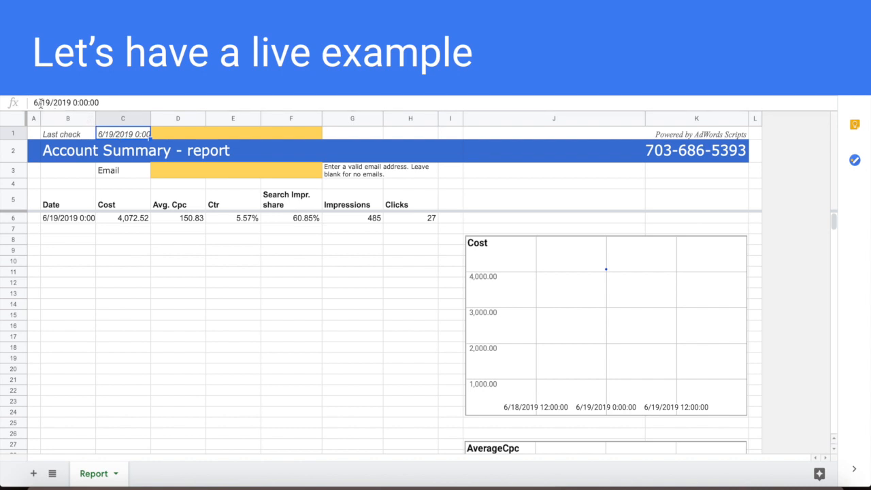
text(5/19/2019 0:00:00)
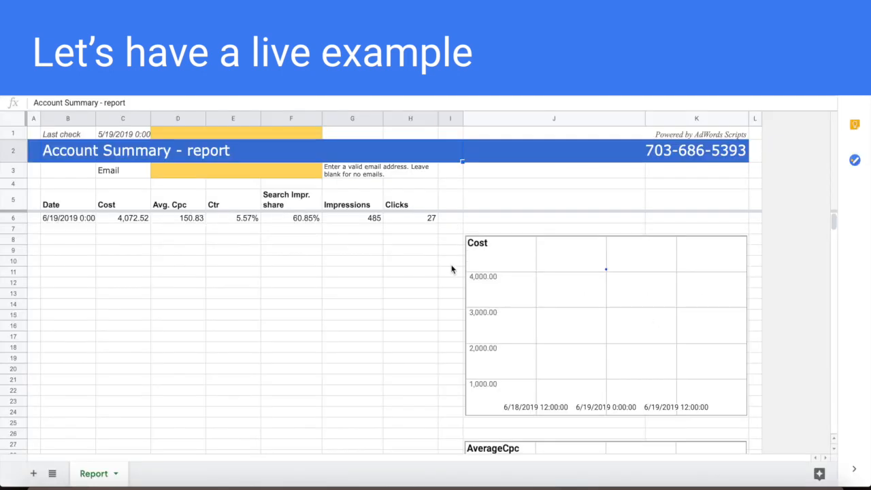
click(449, 250)
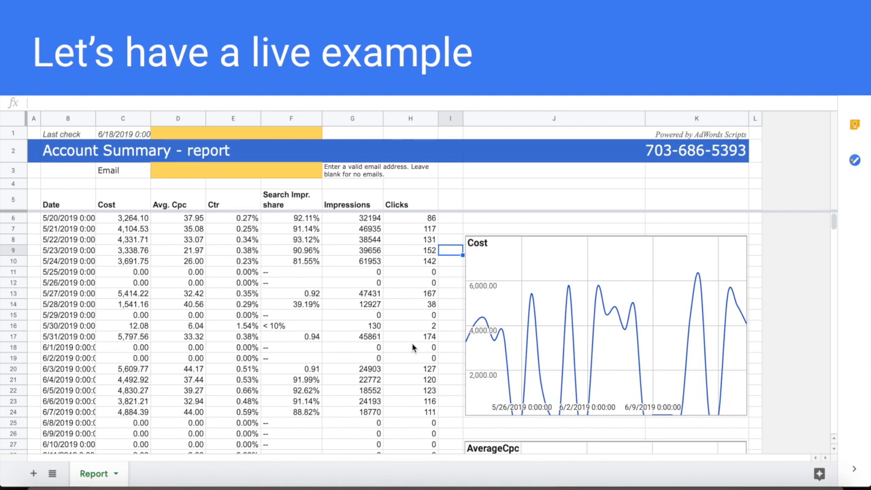
Step: Verify the updated Last check date and review the daily rows and charts below
click(122, 133)
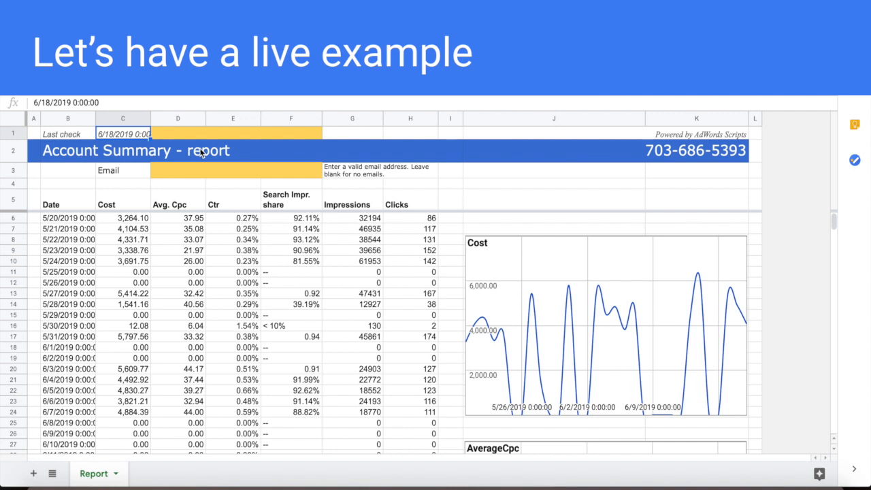
scroll(down, 3)
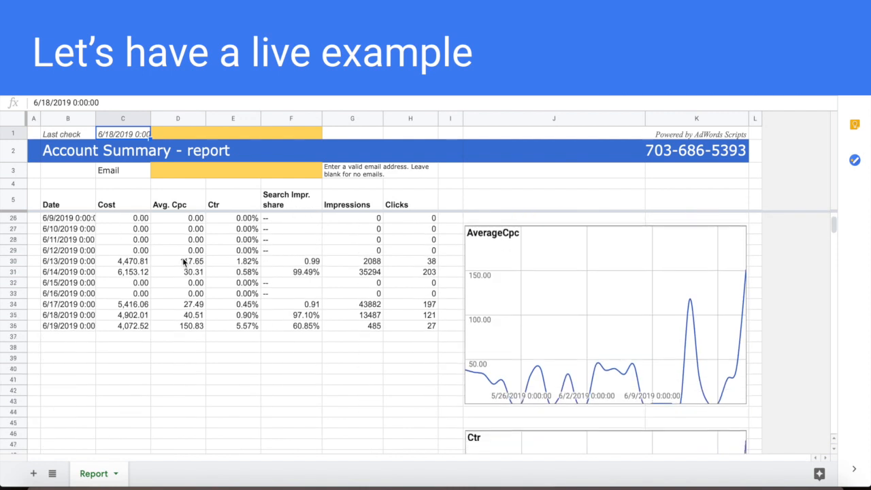